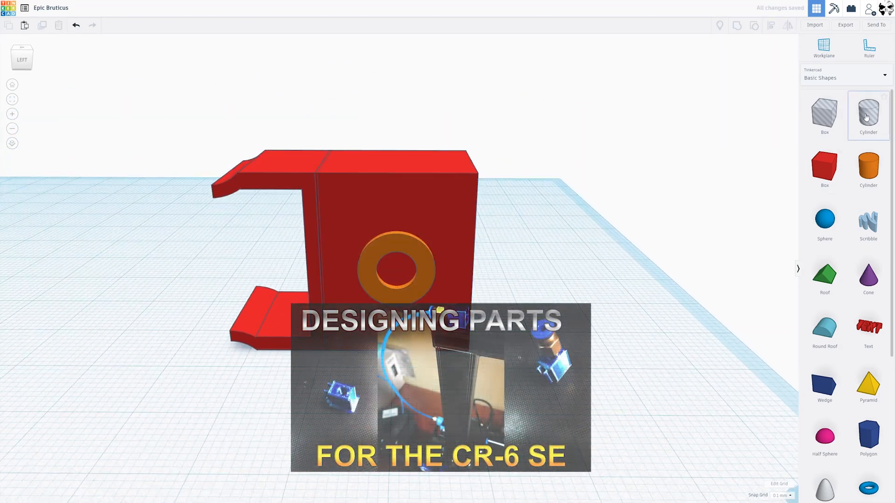
Place a Cylinder hole from Basic Shapes onto the workplane next to the red bracket
click(868, 115)
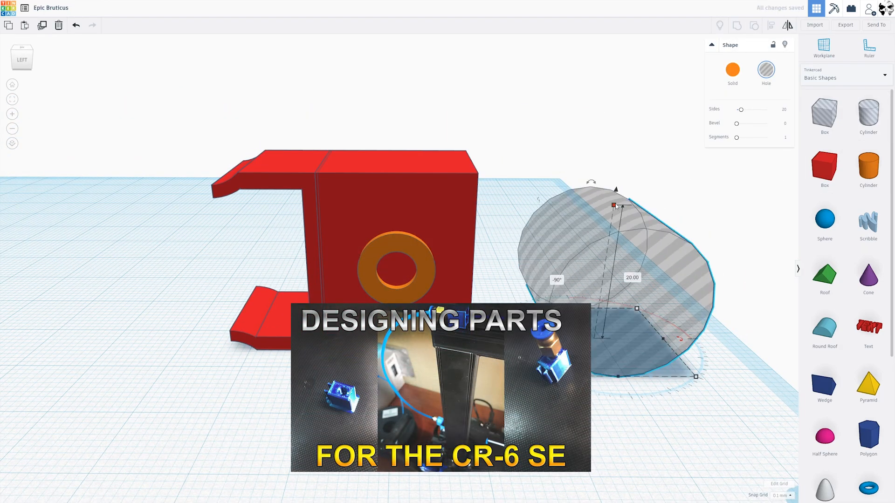